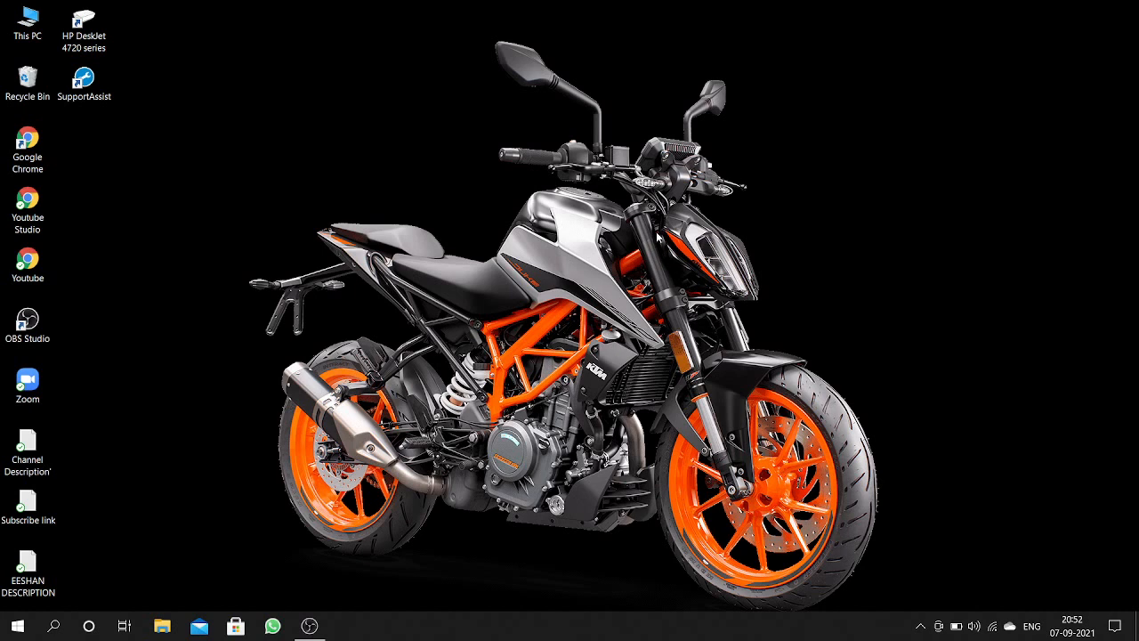
Launch Google Chrome from the desktop shortcut and open its Settings page.
left_click(28, 150)
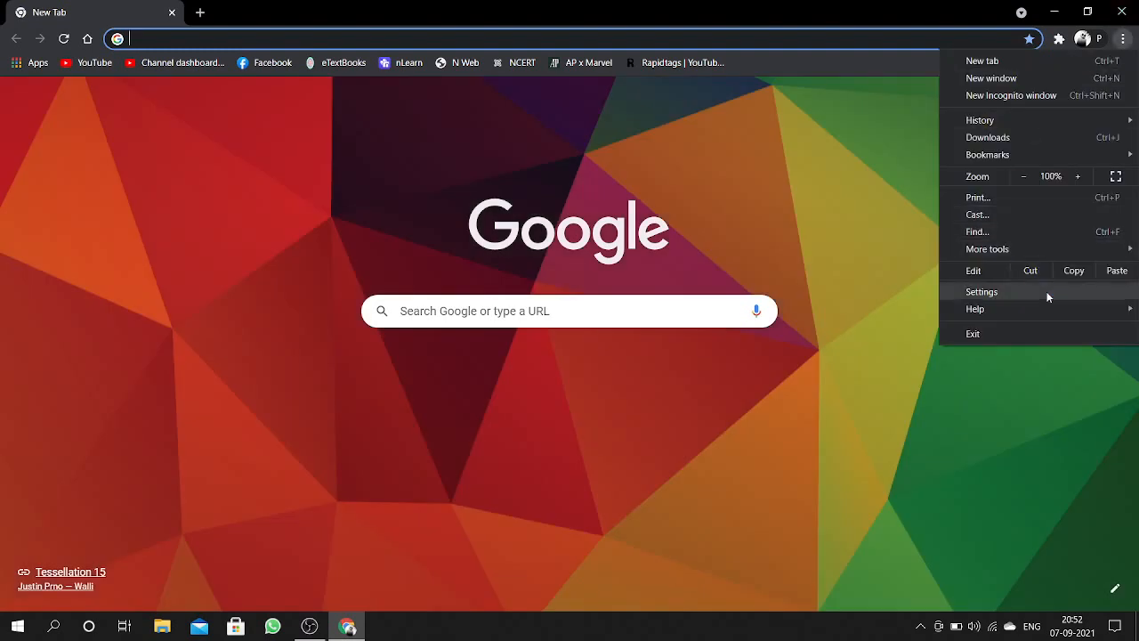
left_click(981, 291)
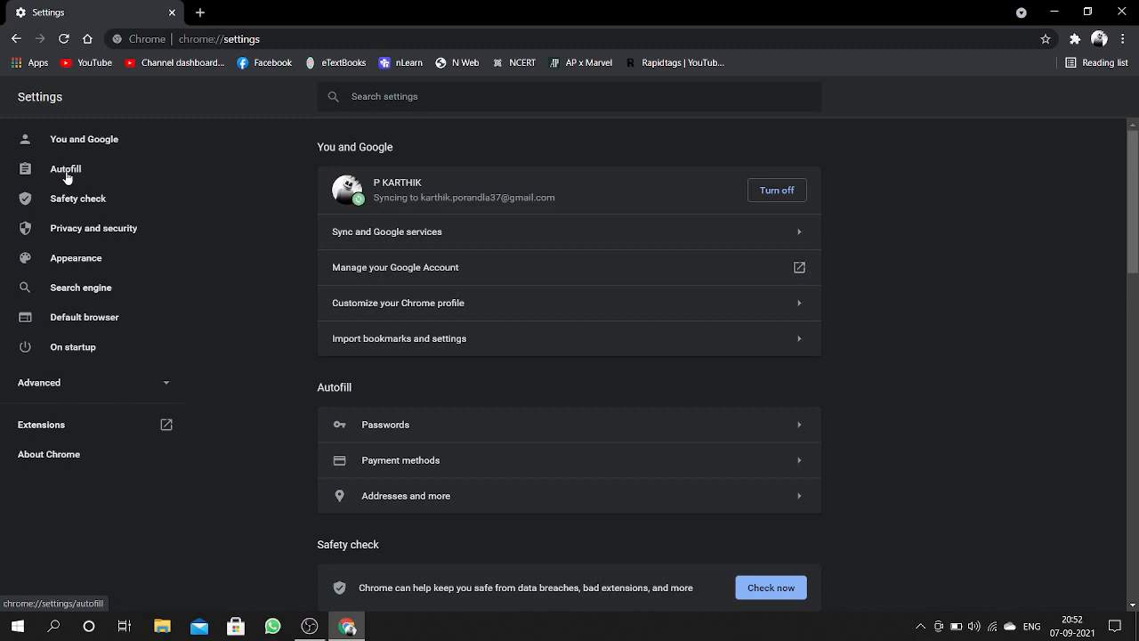
Go to the Passwords page under Autofill in Chrome settings.
left_click(65, 168)
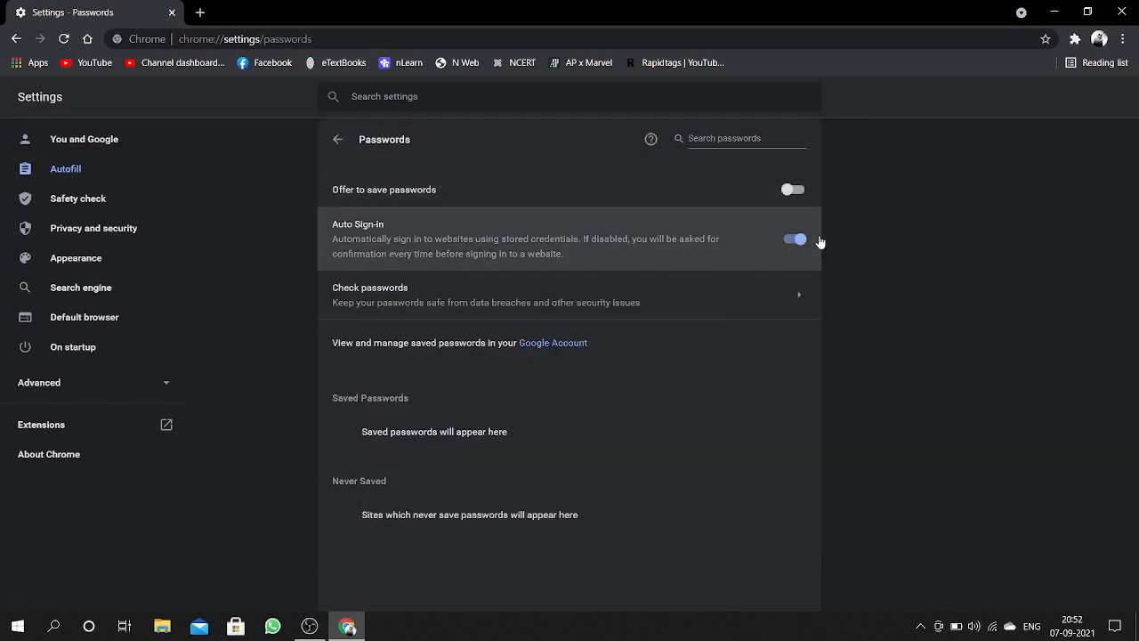
Turn the Auto Sign-in toggle off on the Passwords page.
left_click(794, 239)
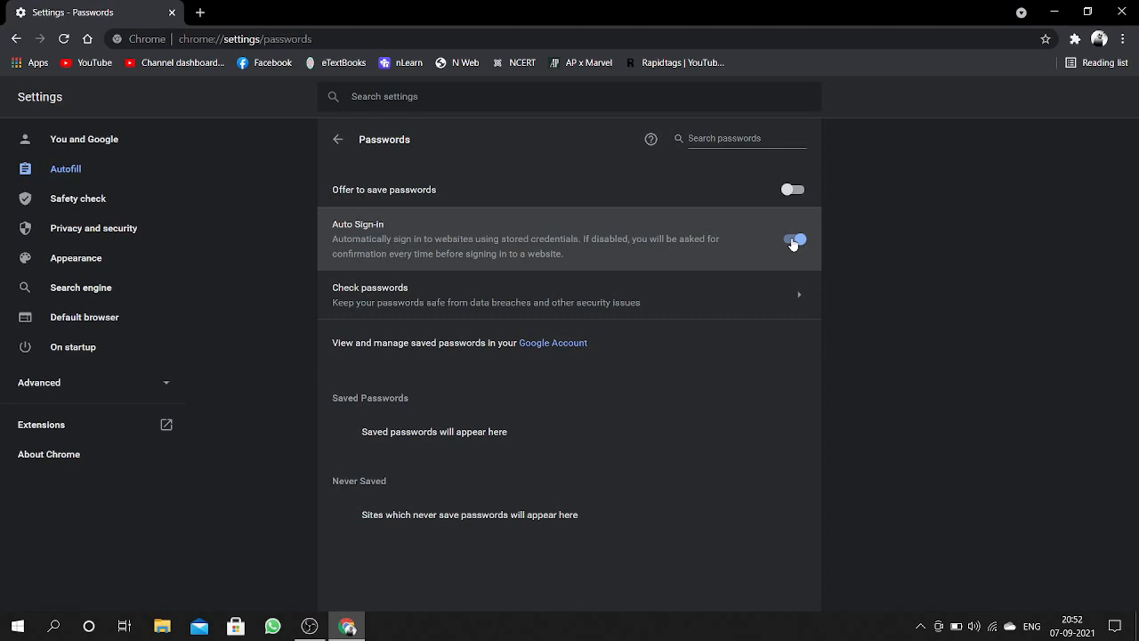
left_click(793, 239)
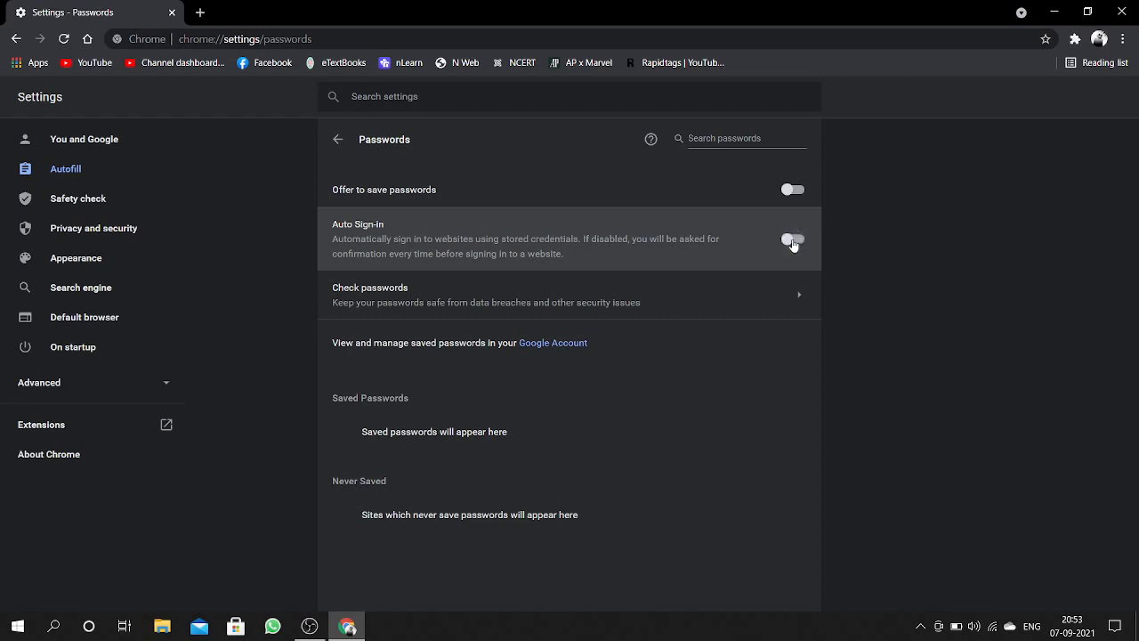